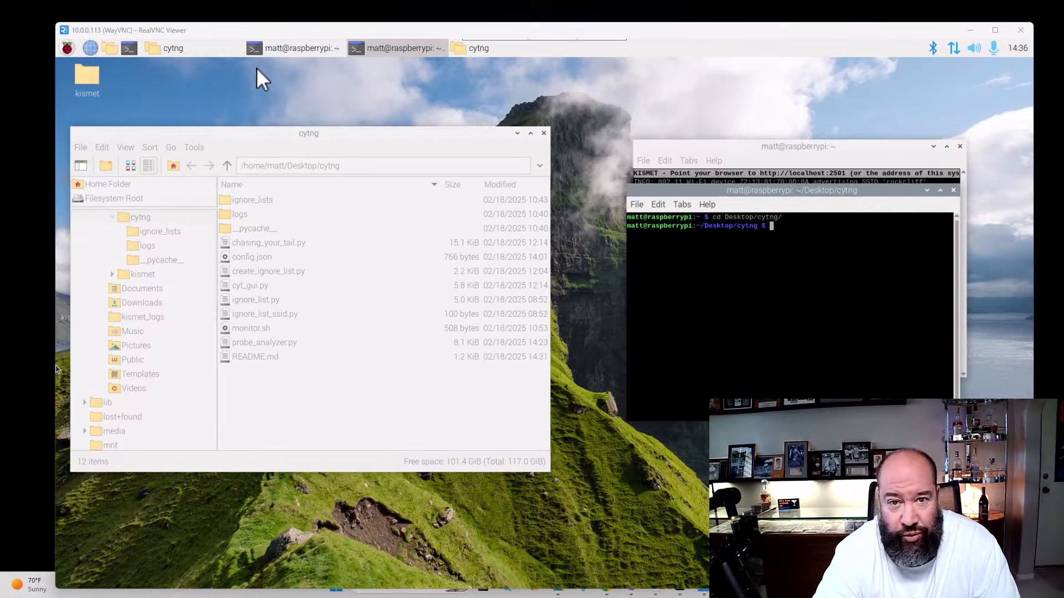
mouse_move(341, 284)
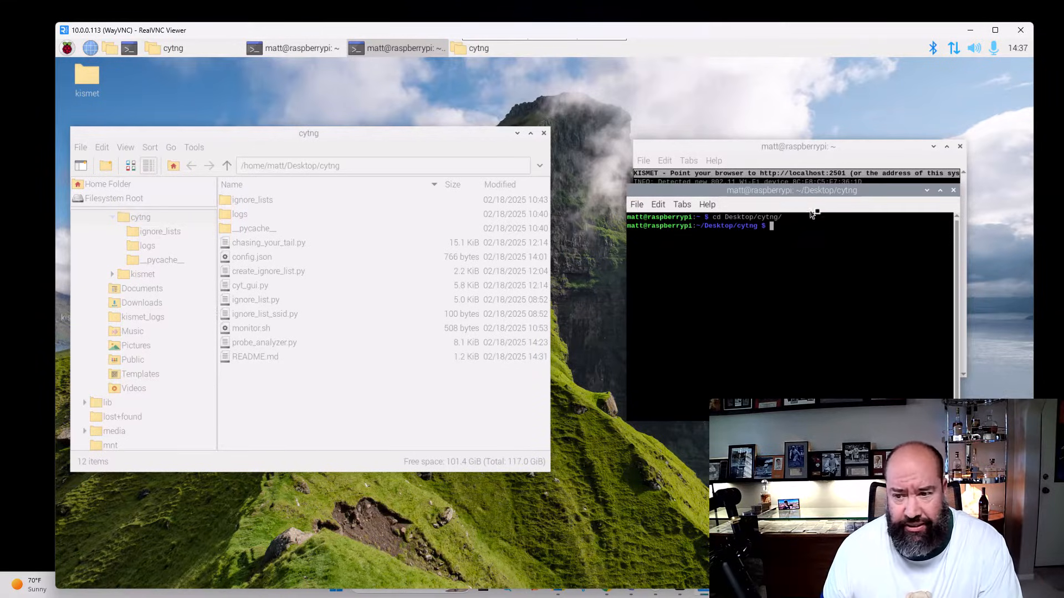
mouse_move(778, 258)
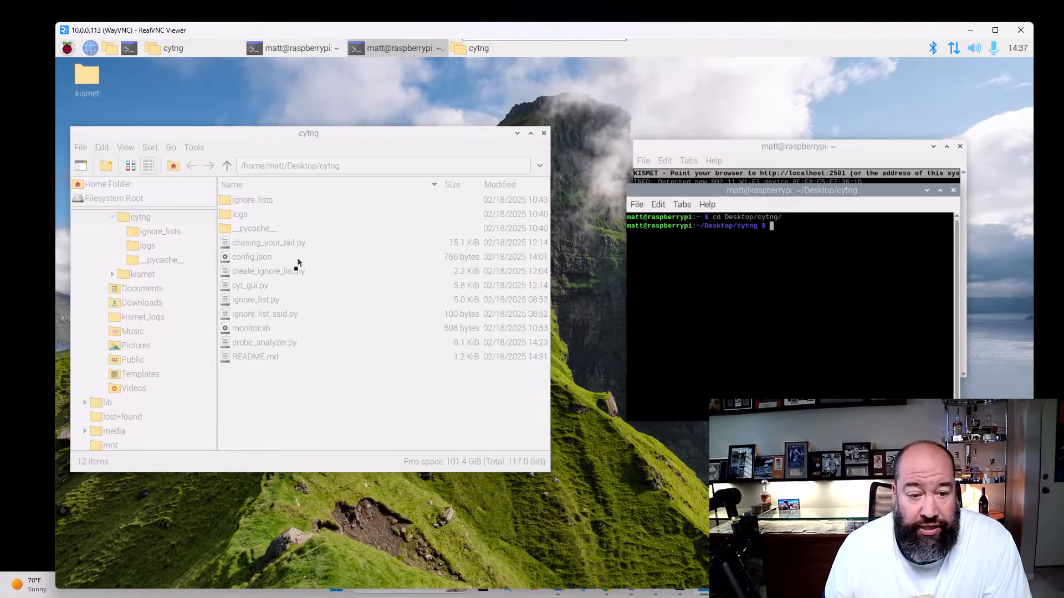
mouse_move(282, 372)
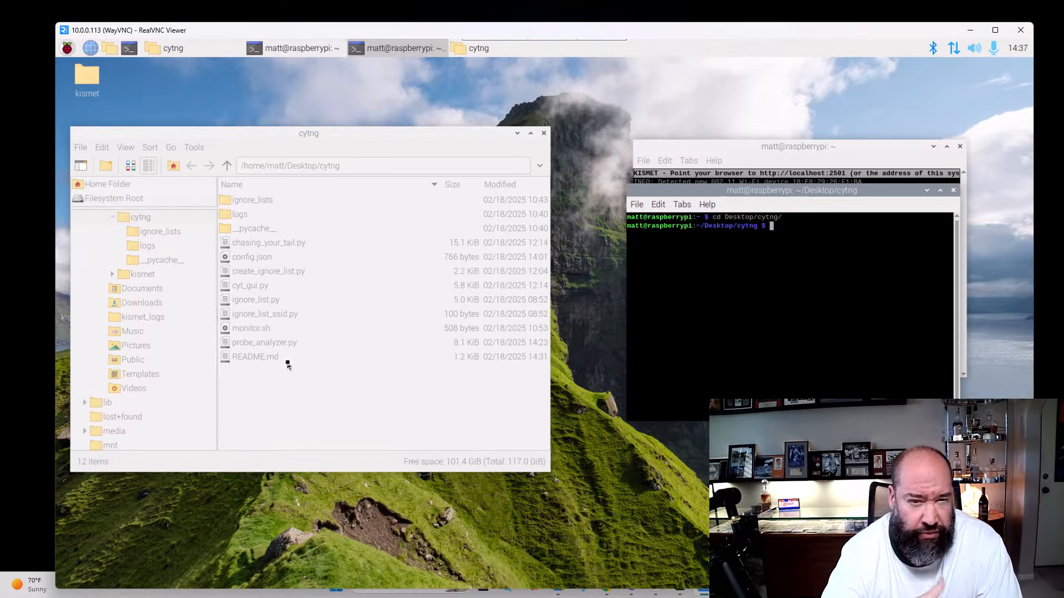
mouse_move(785, 256)
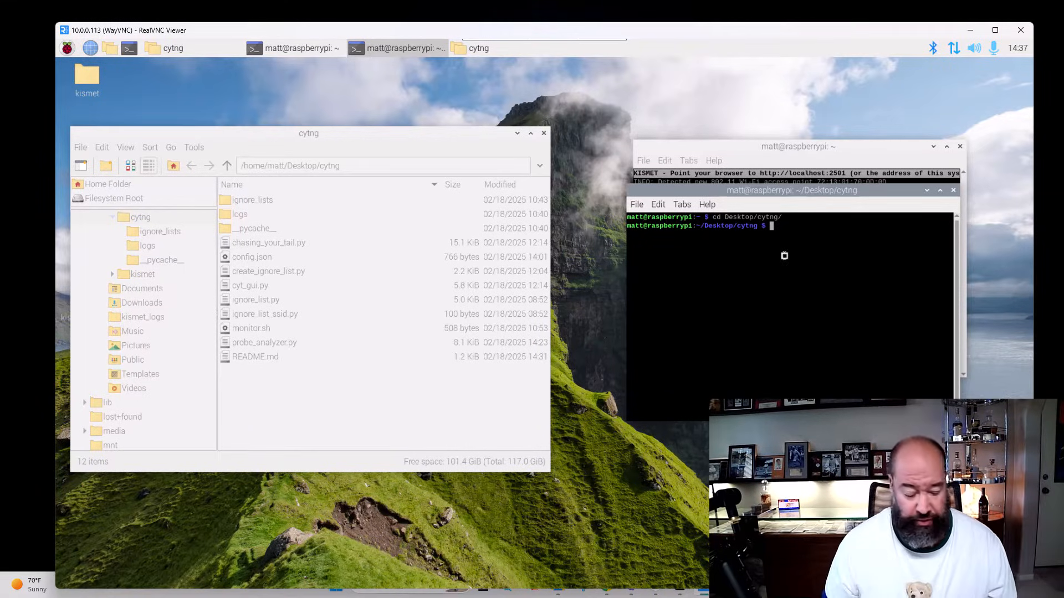
Launch the viewer GUI by running python3 cyt_gui.py in the terminal
type("python3")
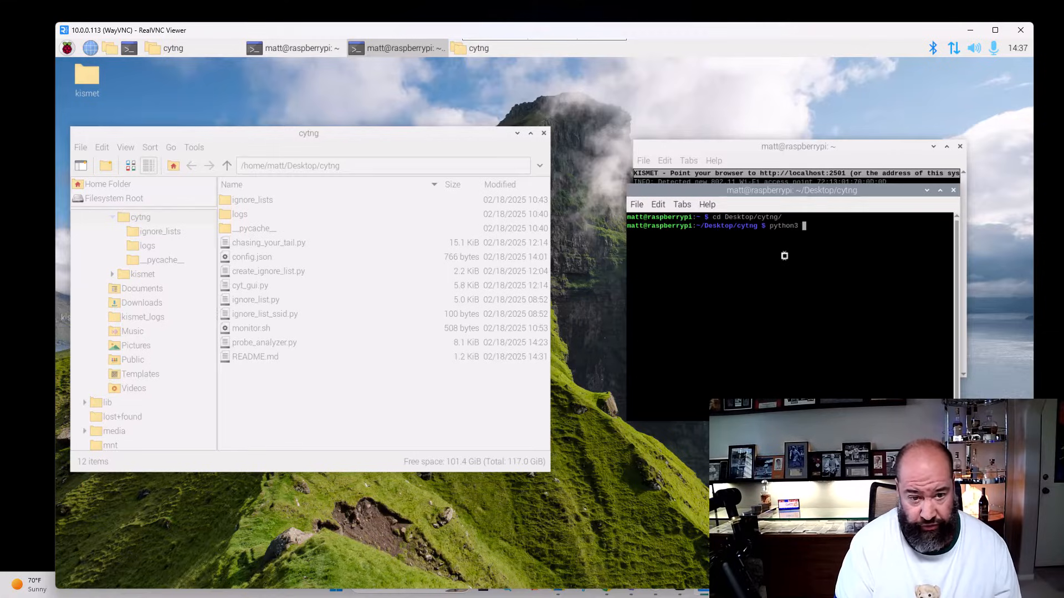
type("cyt_gui.py")
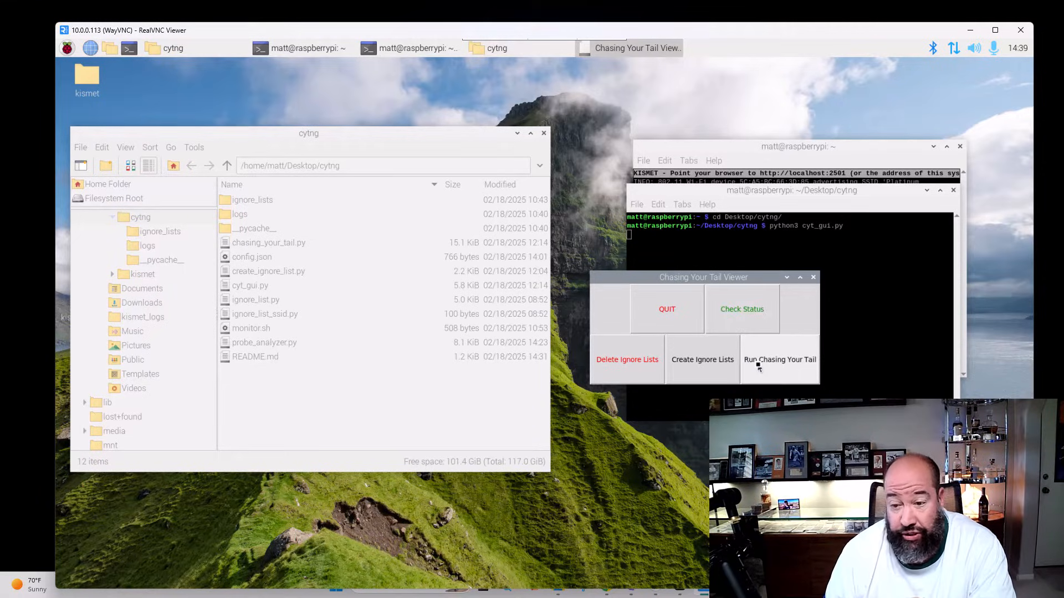
Start the Chasing Your Tail scan from the viewer's Run button
left_click(779, 359)
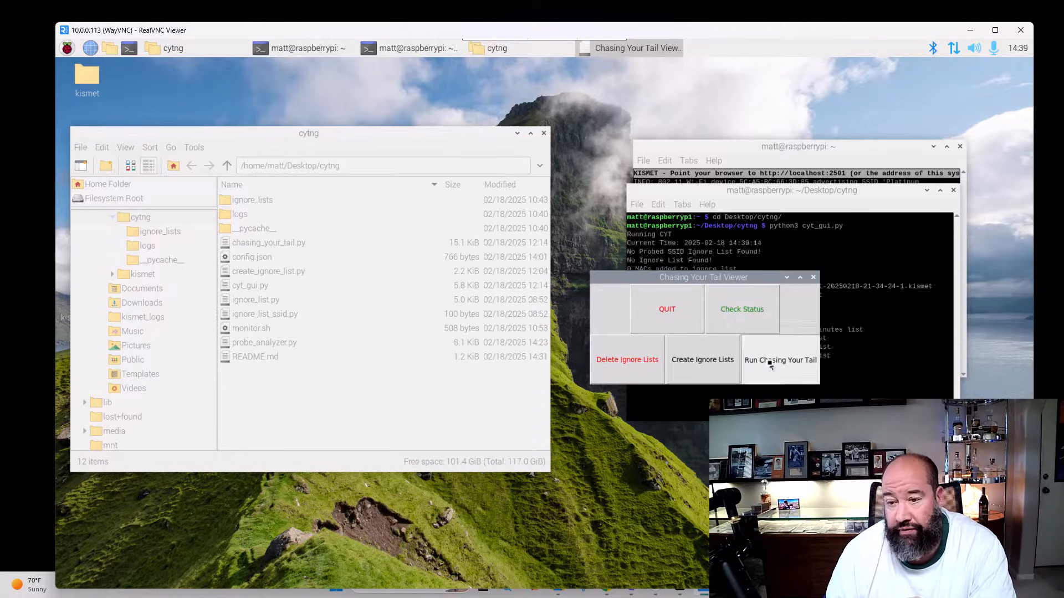
left_click(779, 359)
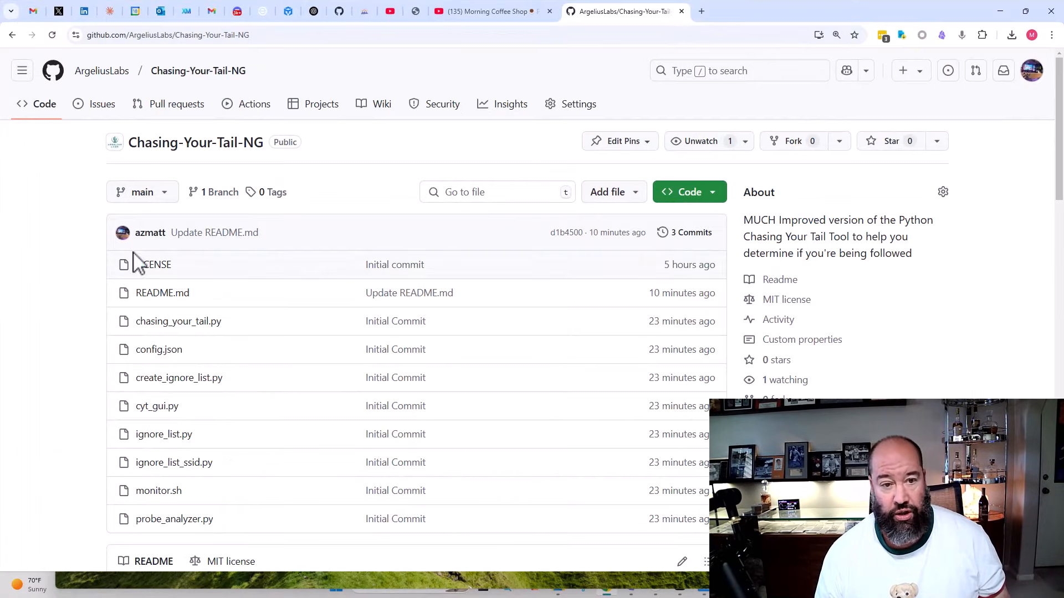
mouse_move(195, 143)
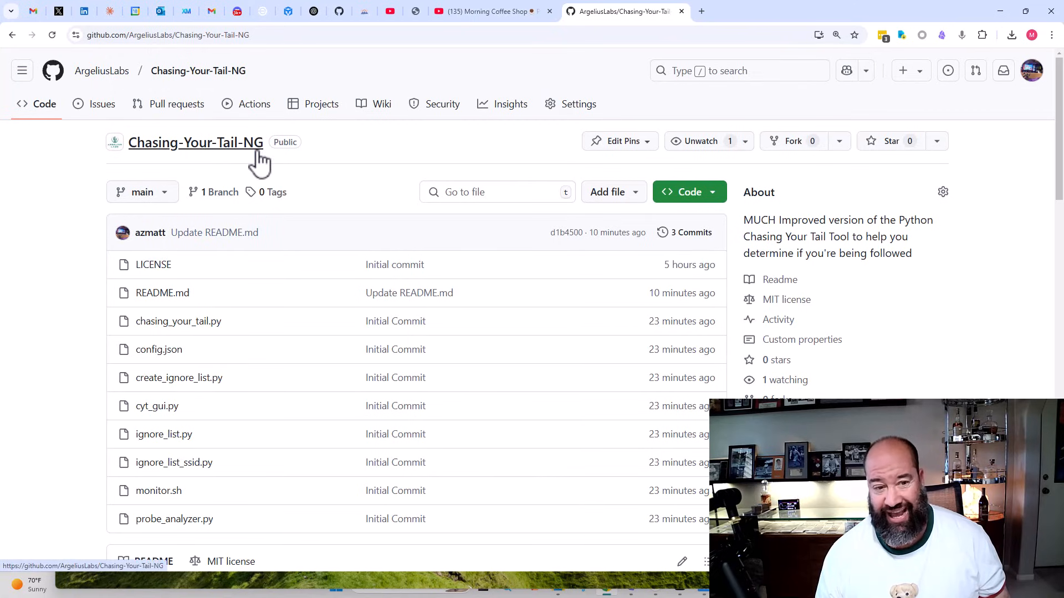
mouse_move(331, 172)
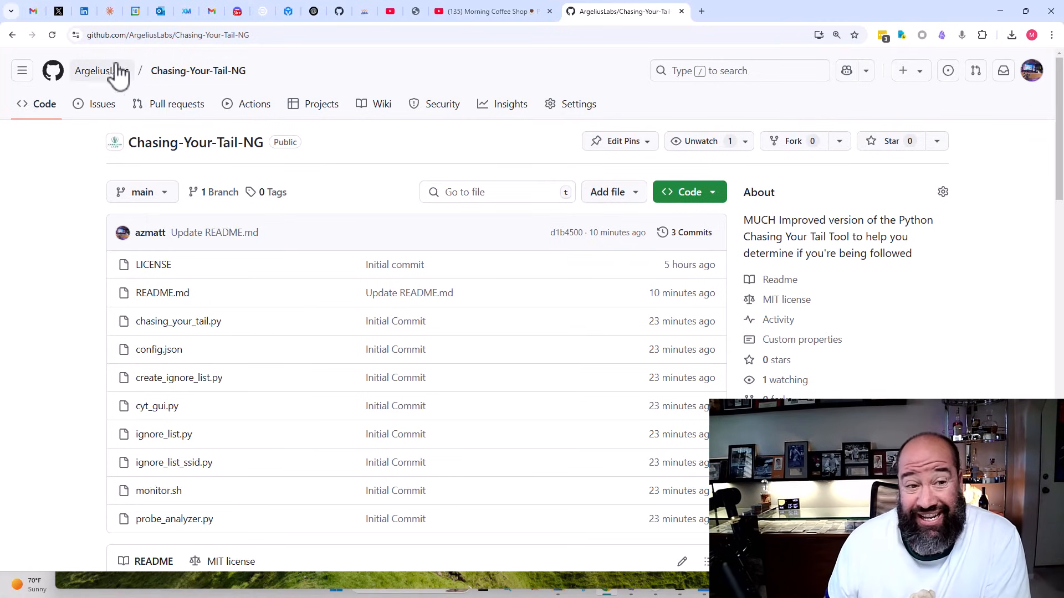
mouse_move(295, 92)
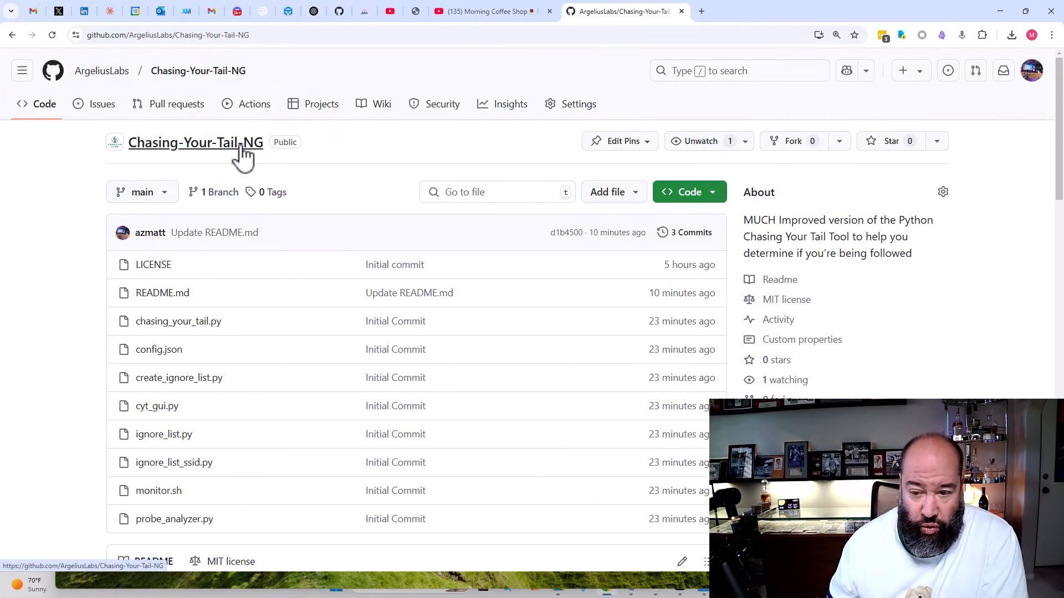
mouse_move(323, 167)
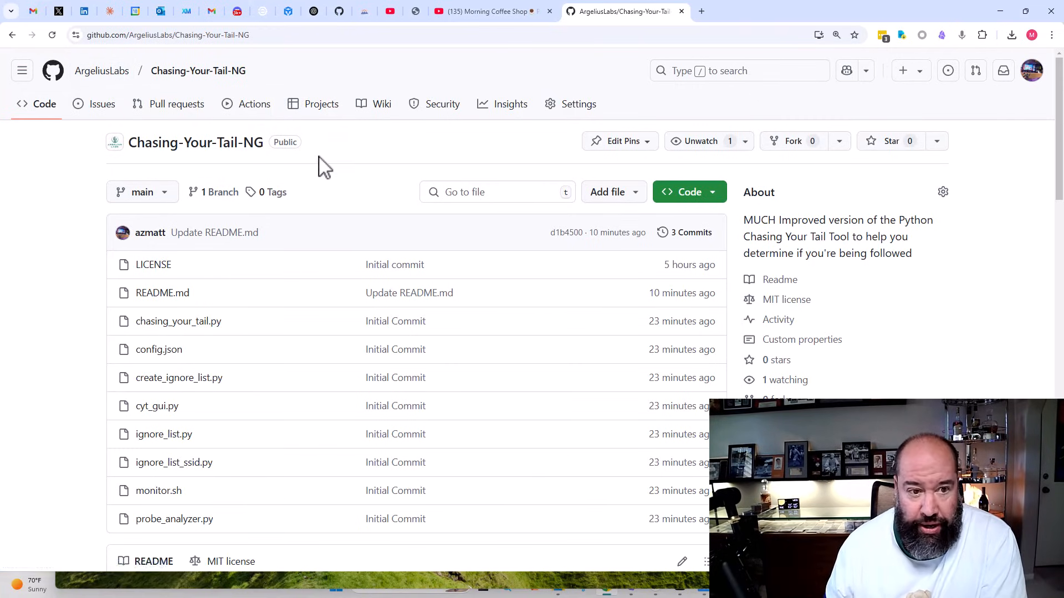
mouse_move(198, 71)
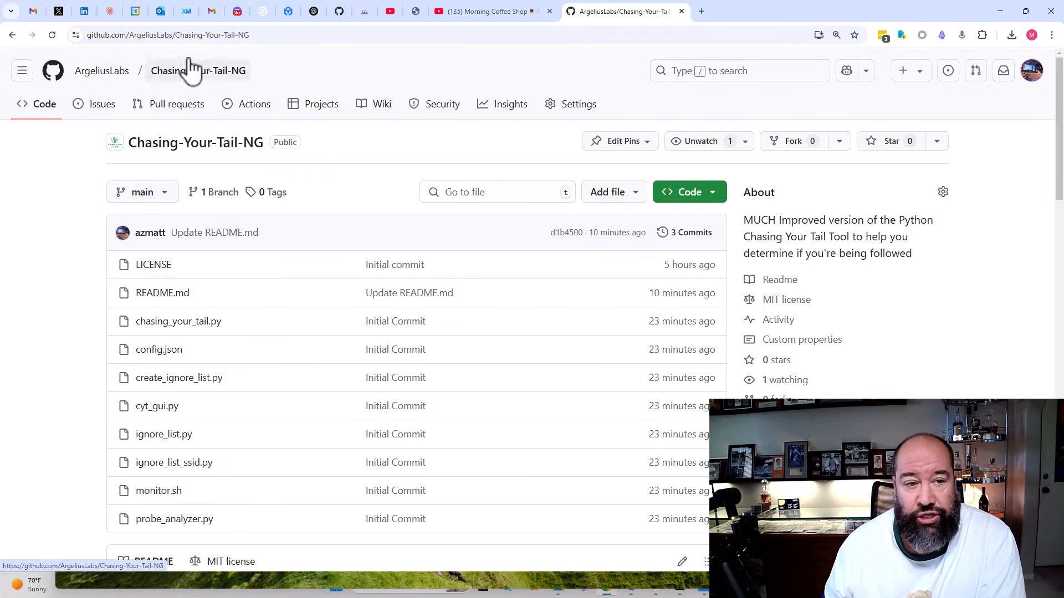
mouse_move(197, 54)
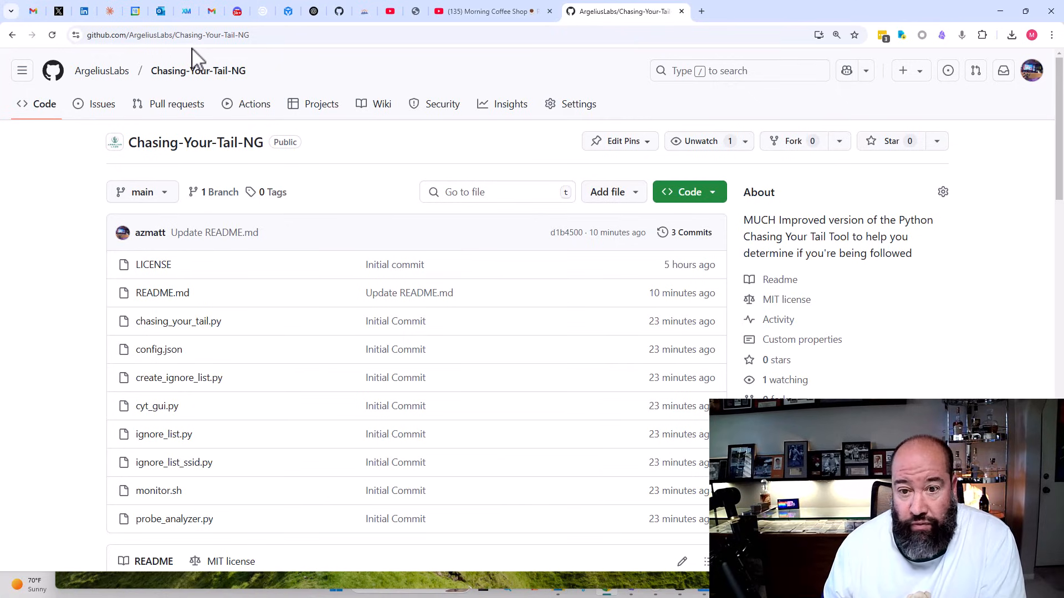
mouse_move(373, 407)
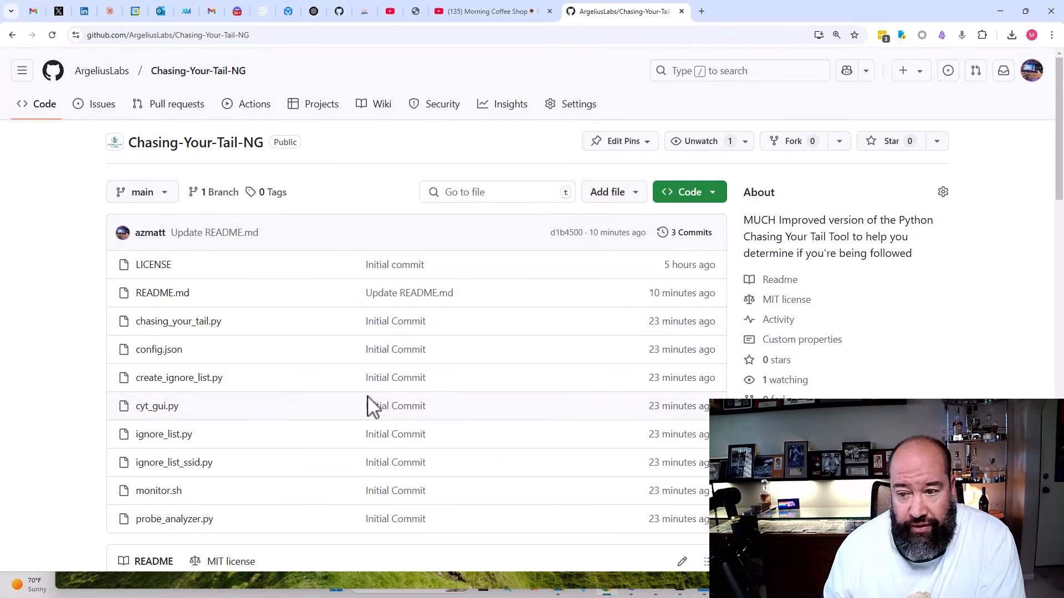